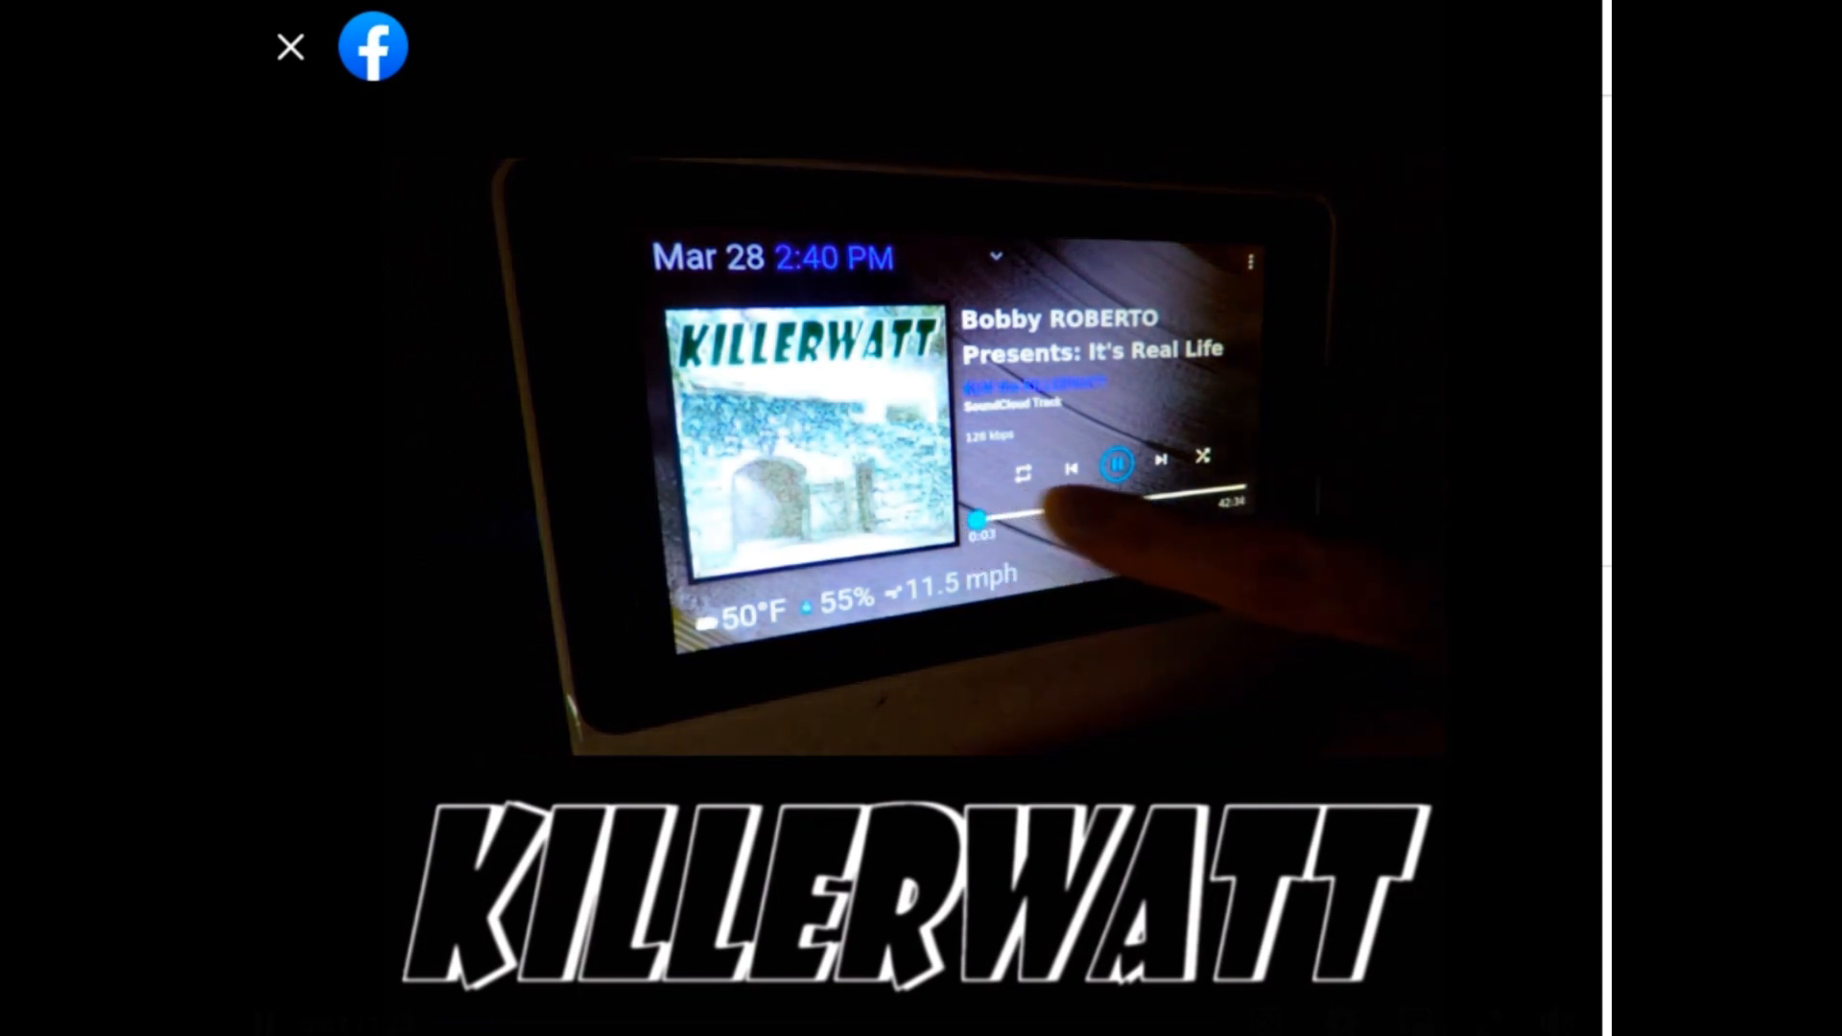
{"action": "left_click_drag", "start_coordinate": [980, 514], "coordinate": [1081, 506]}
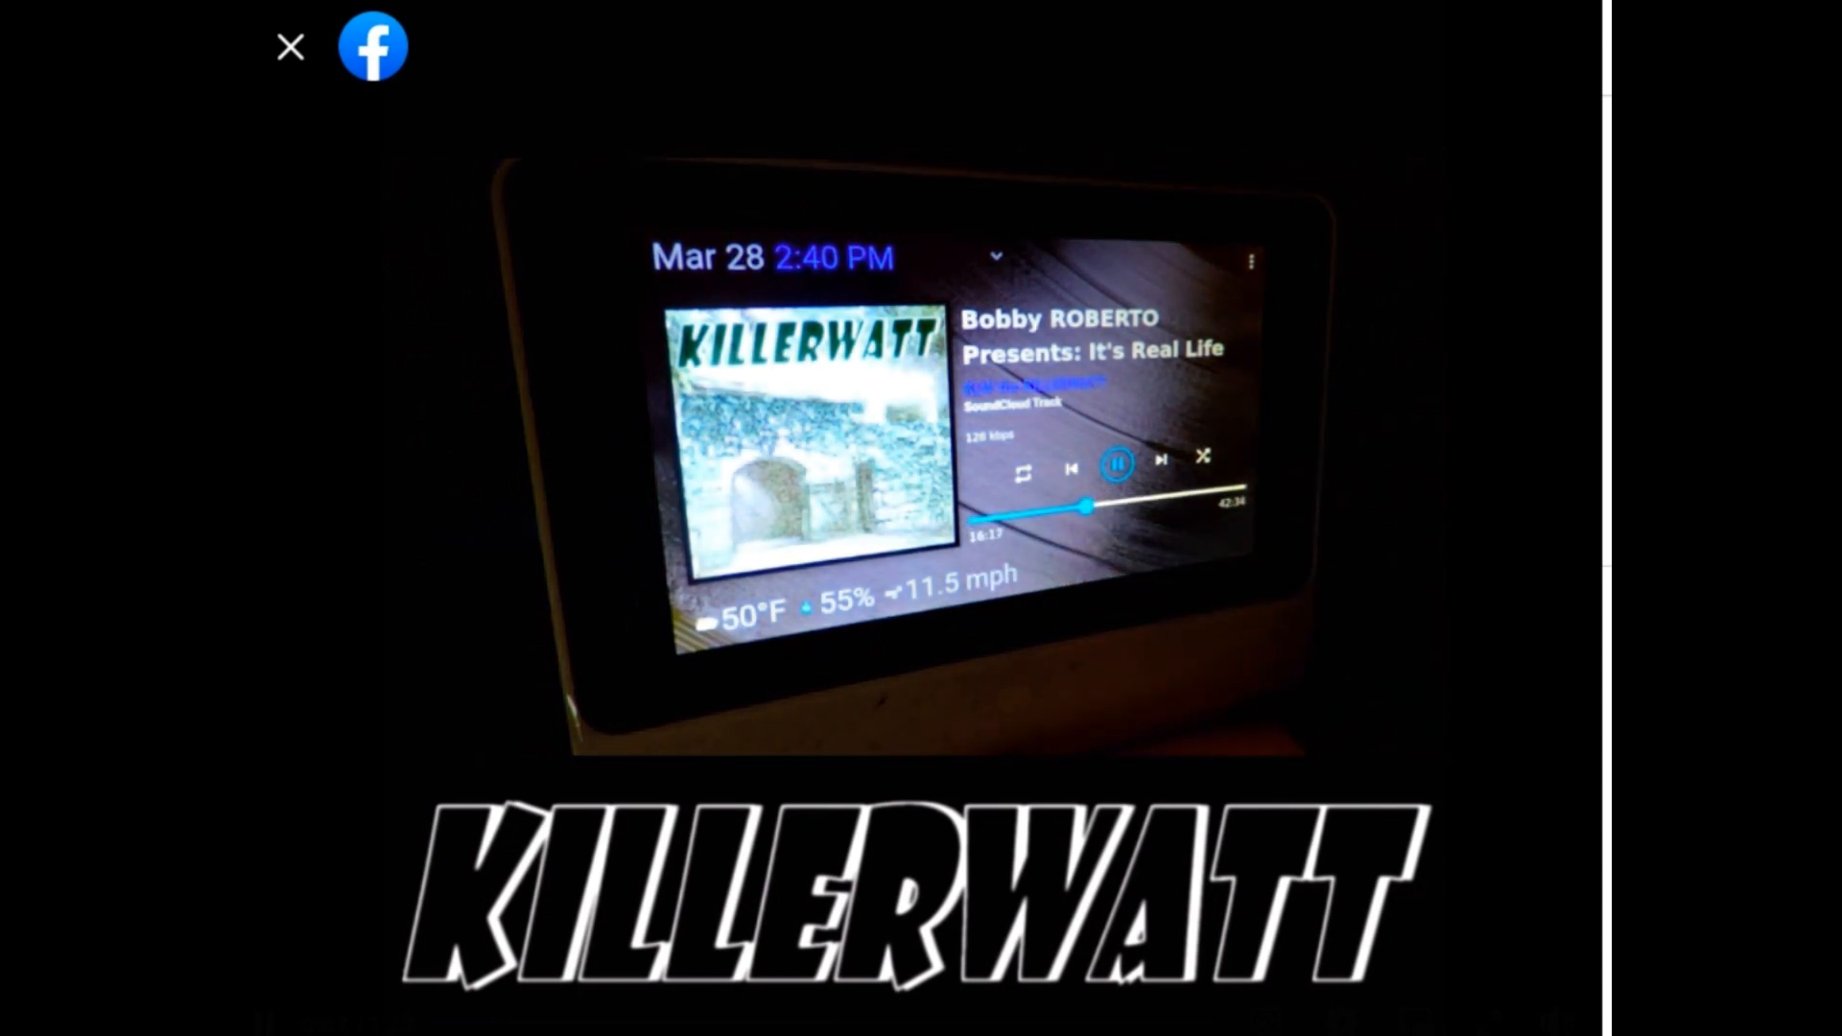